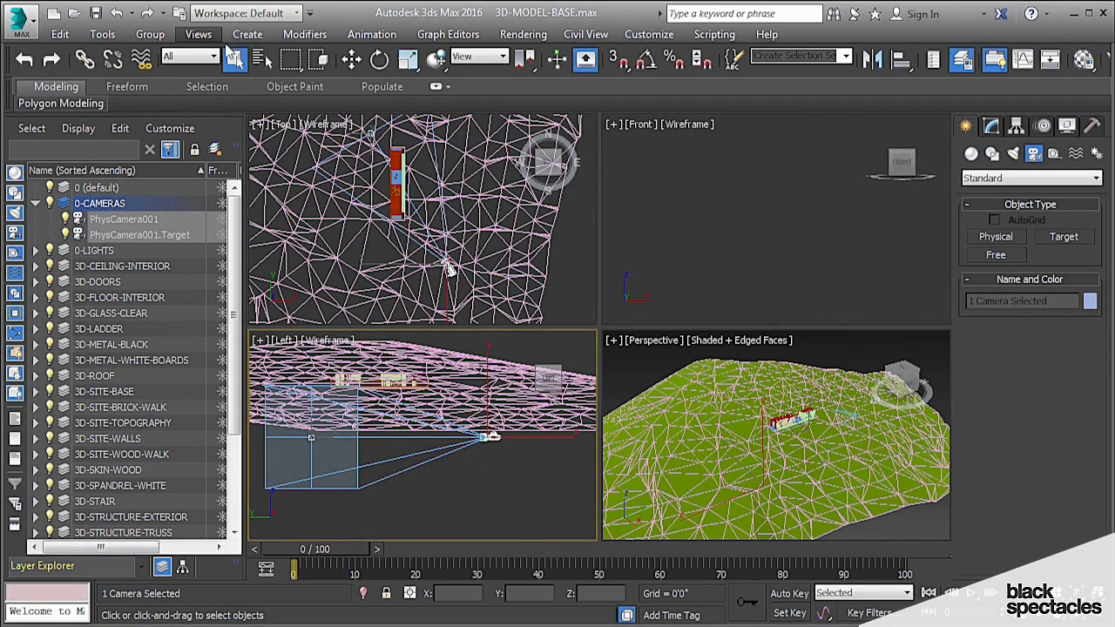
mouse_move(352, 59)
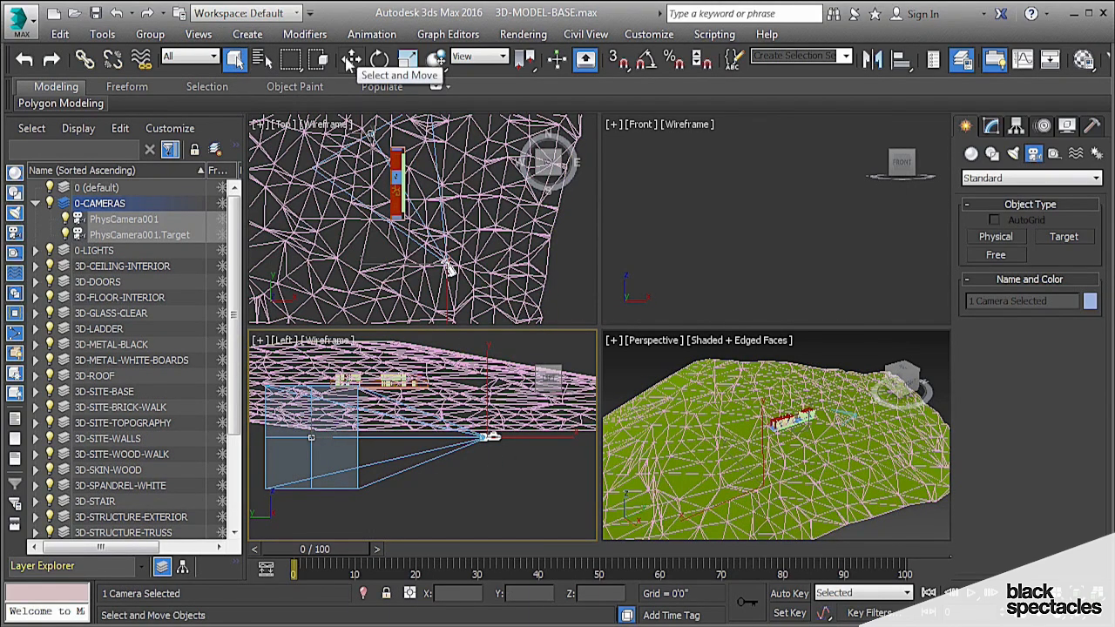
- Activate the Select and Move tool to reposition PhysCamera001 and its target
click(352, 60)
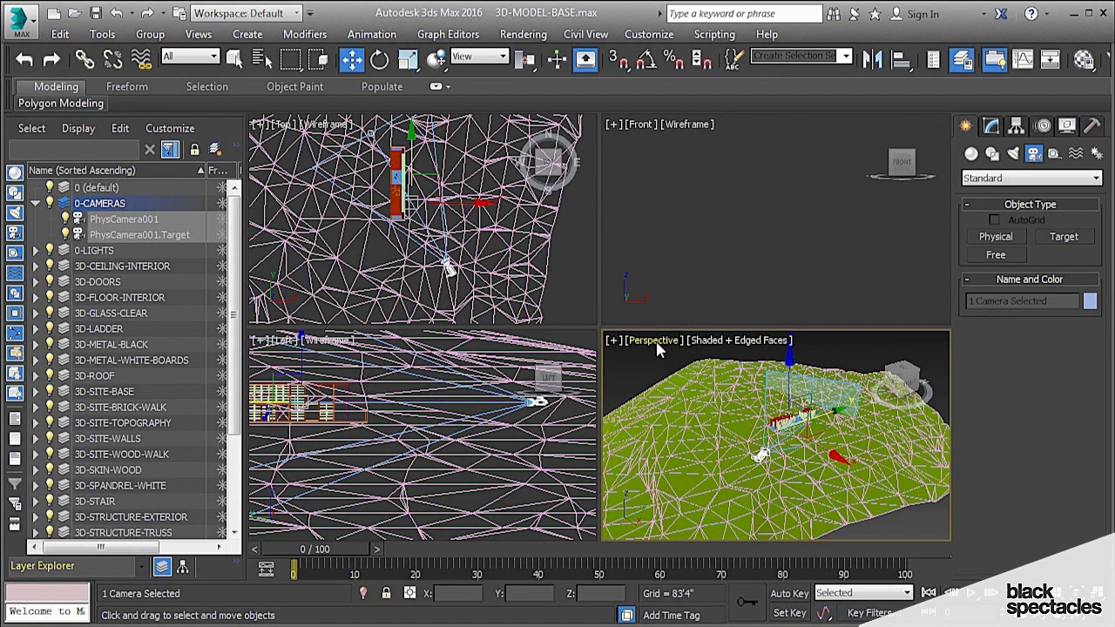
- Switch the shaded viewport to PhysCamera001 and move the camera in Top view to frame the building
click(652, 340)
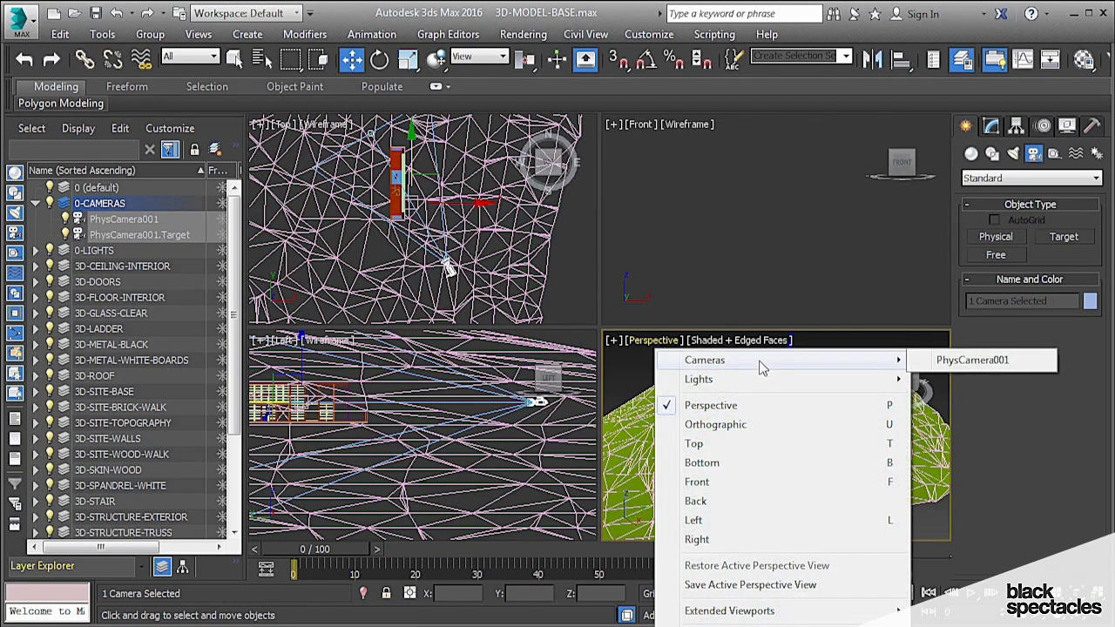
mouse_move(983, 359)
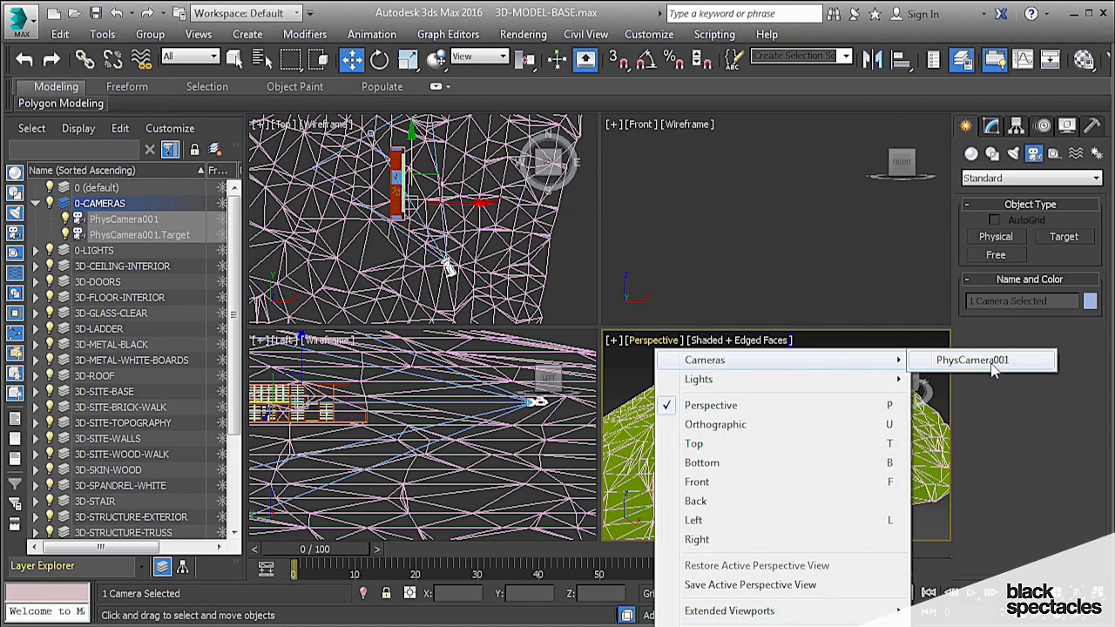
click(972, 359)
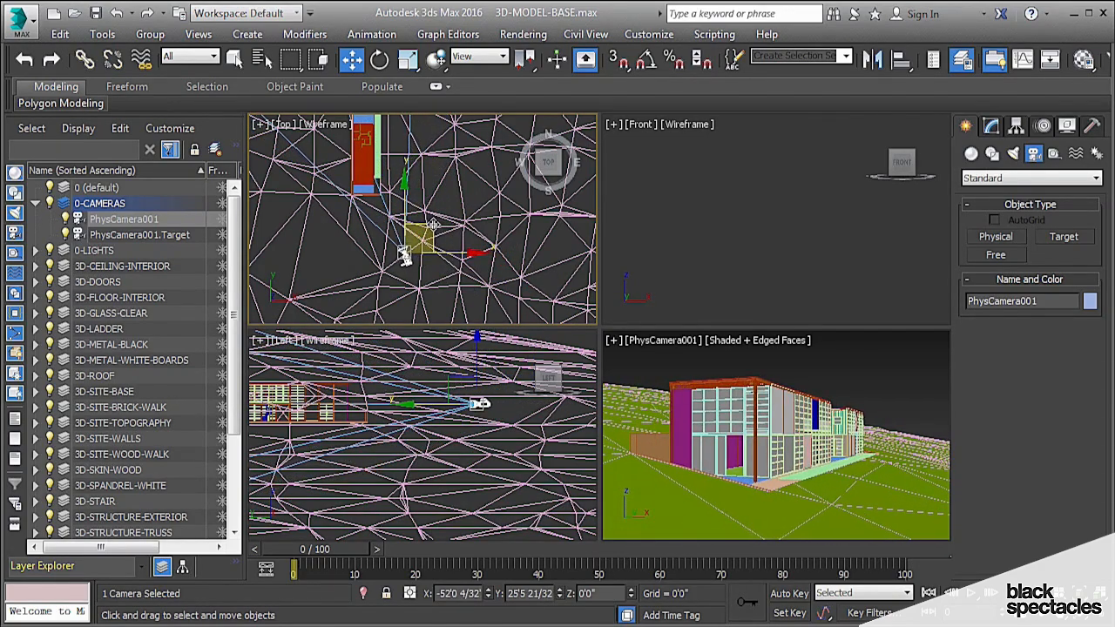
drag(427, 240, 427, 270)
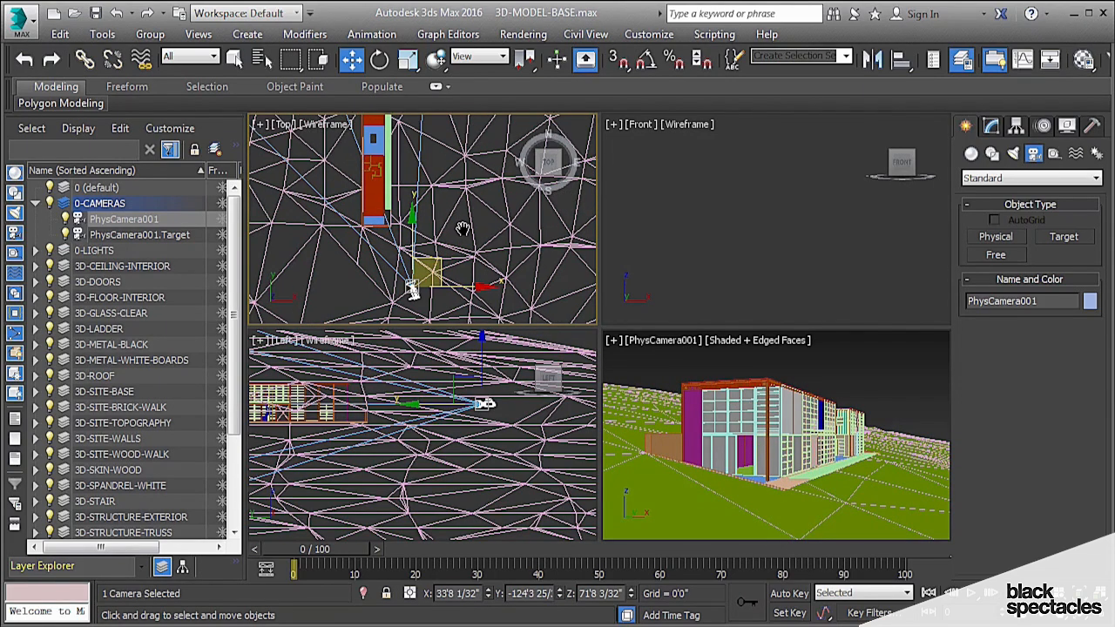
click(139, 234)
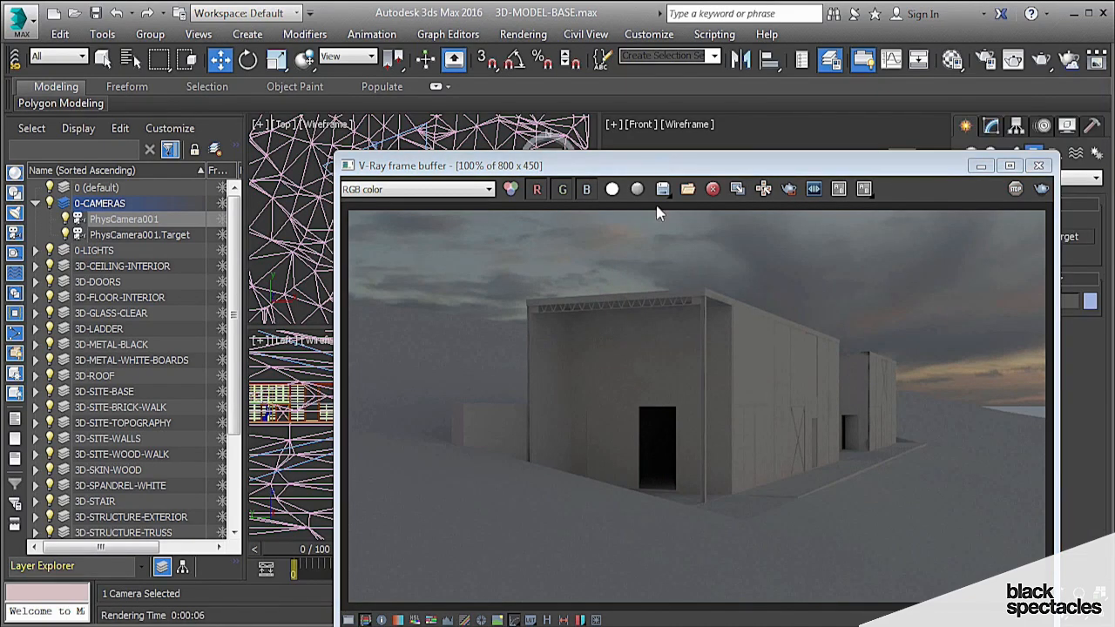
- Render the PhysCamera001 view in the V-Ray frame buffer, showing a grey overcast sky
click(1038, 165)
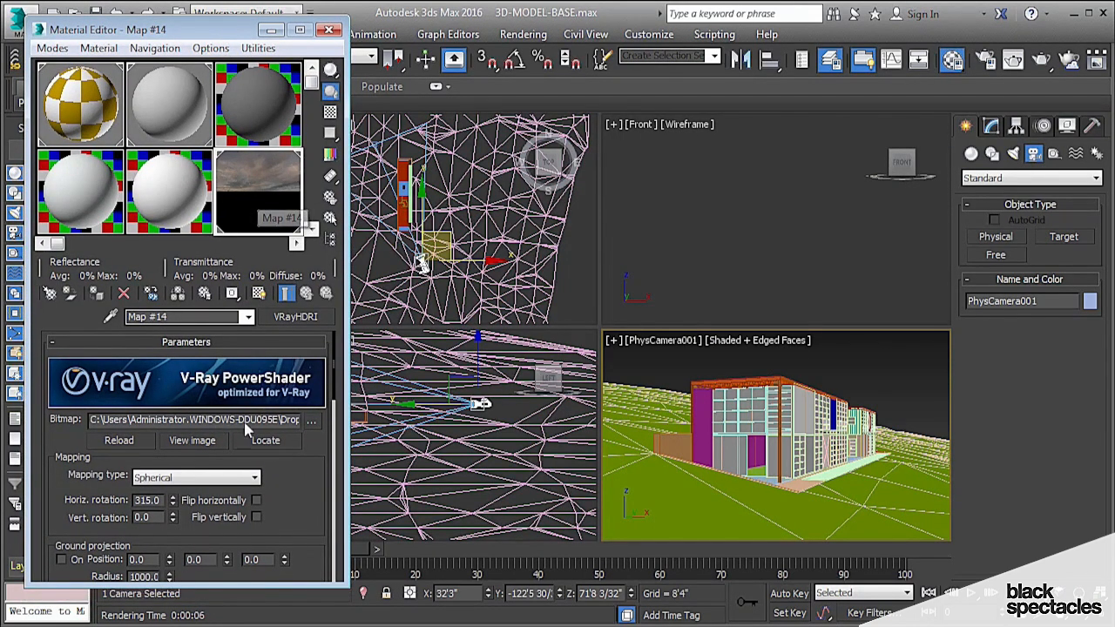
- Load VHDRI_Cloudy06 as the bitmap of the VRayHDRI sky map
click(310, 418)
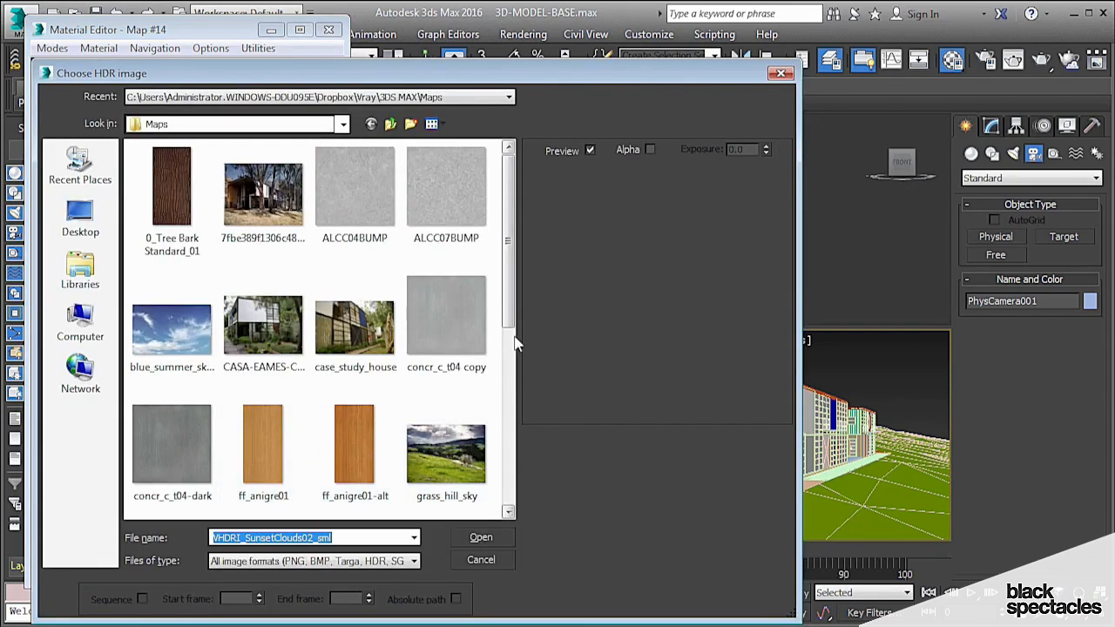
scroll(down, 3)
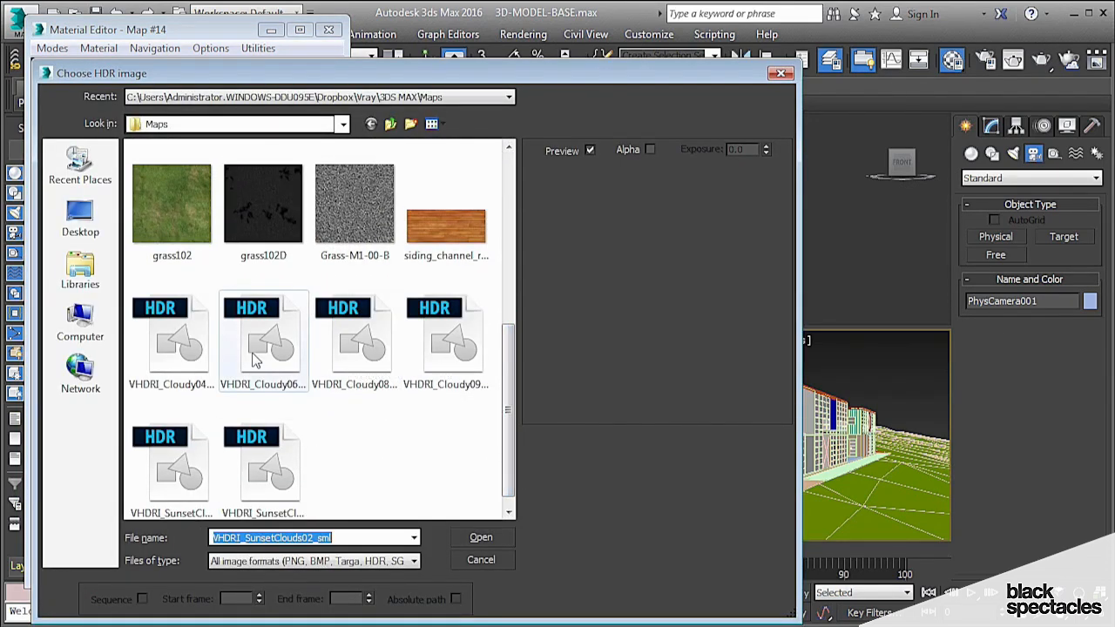
click(263, 334)
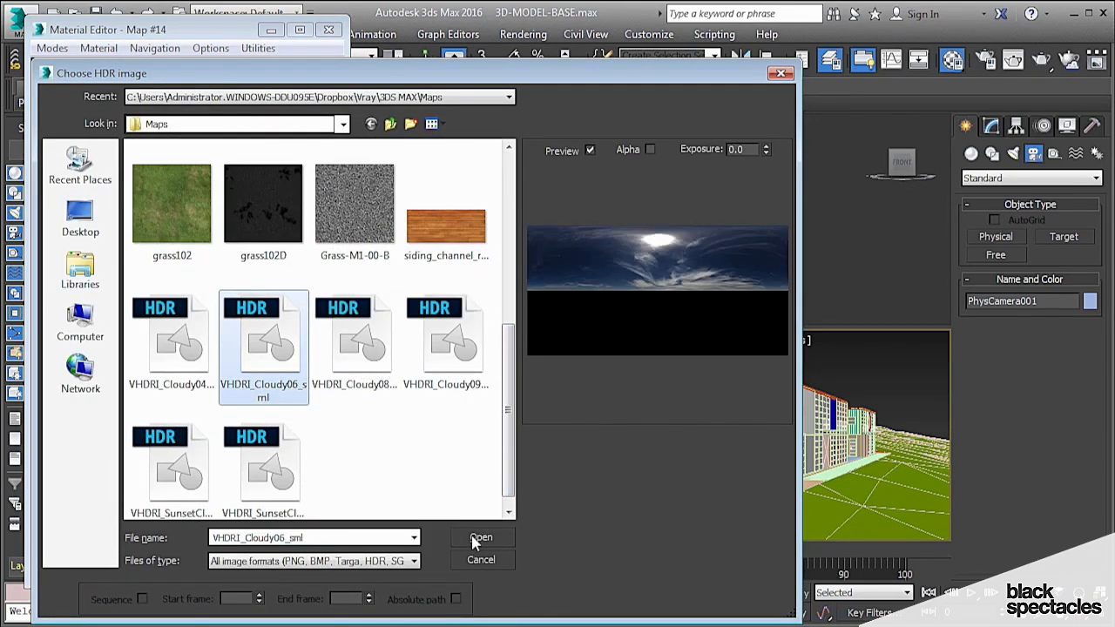
click(481, 536)
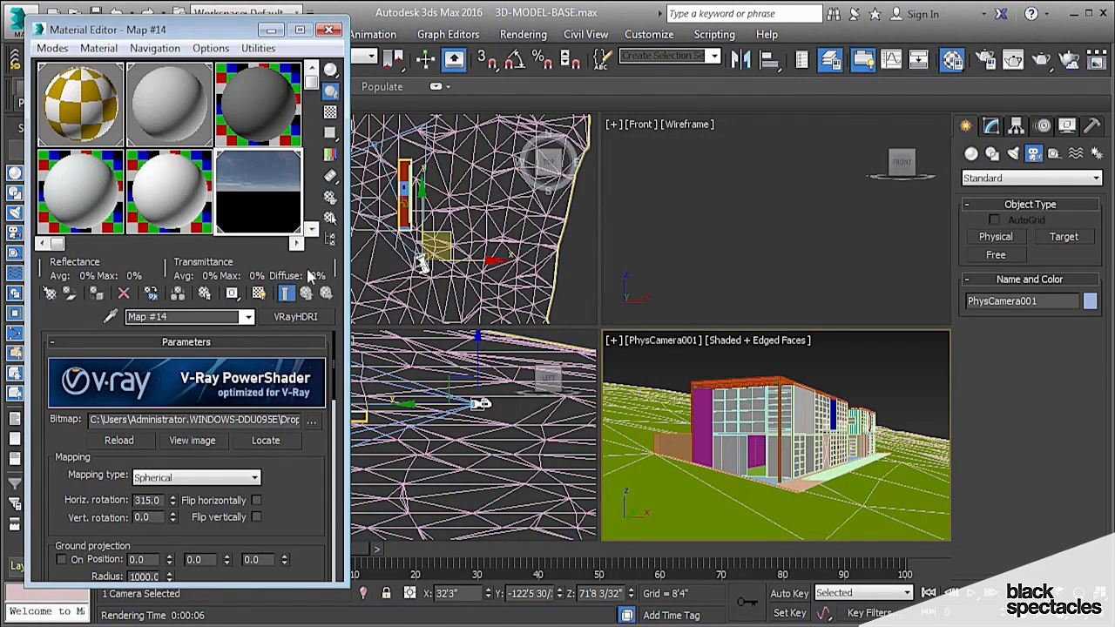
- Set the HDRI horizontal rotation to 45° and close the Material Editor
triple_click(146, 498)
text(45)
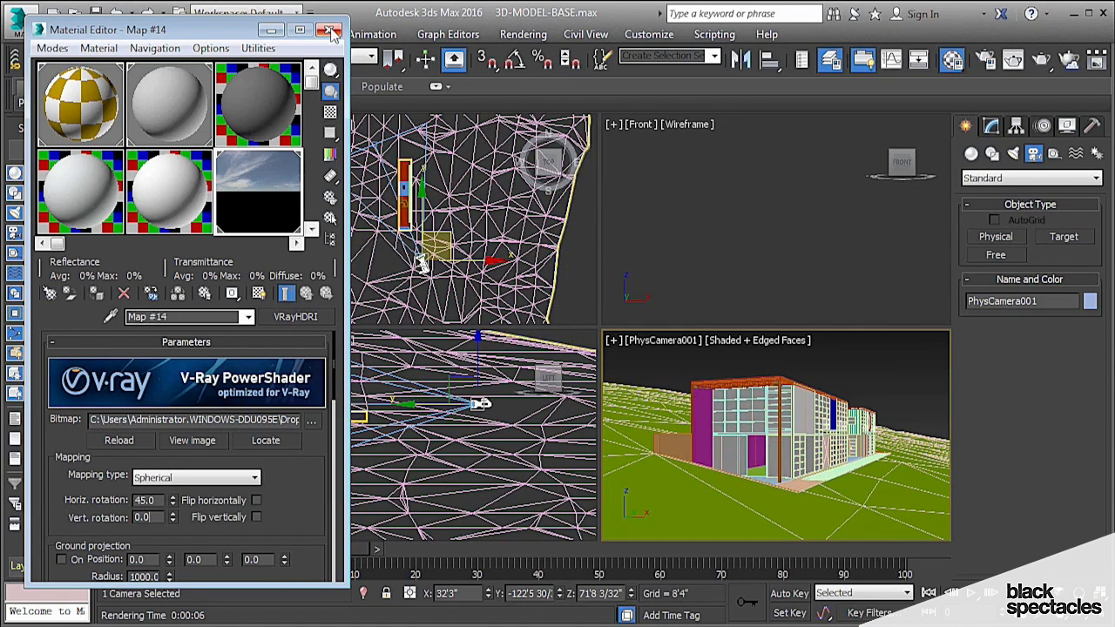
click(331, 28)
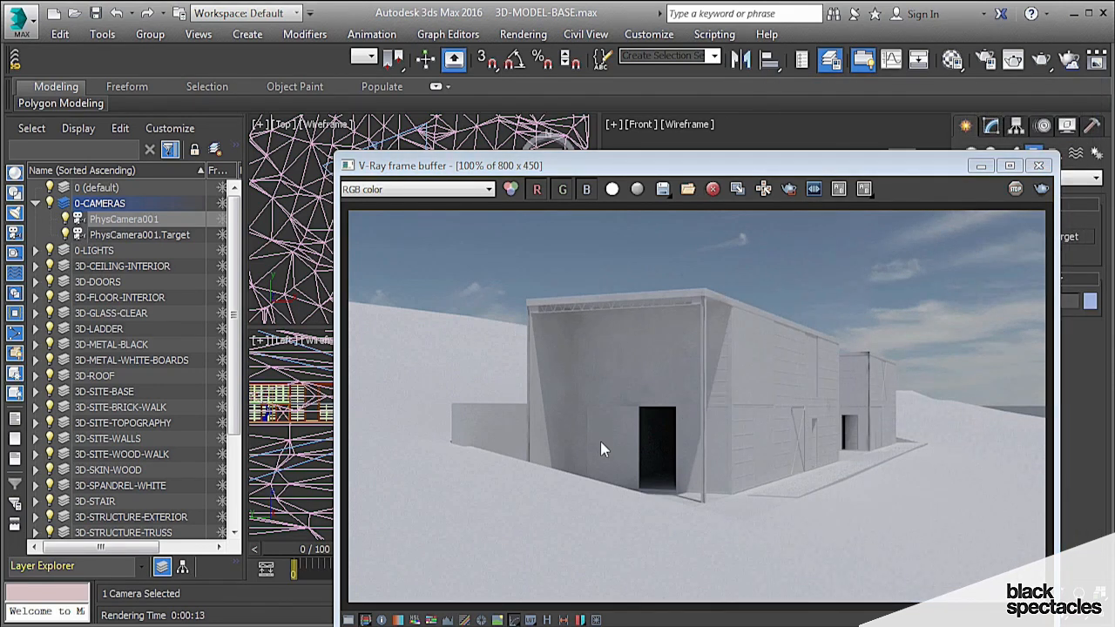
mouse_move(819, 444)
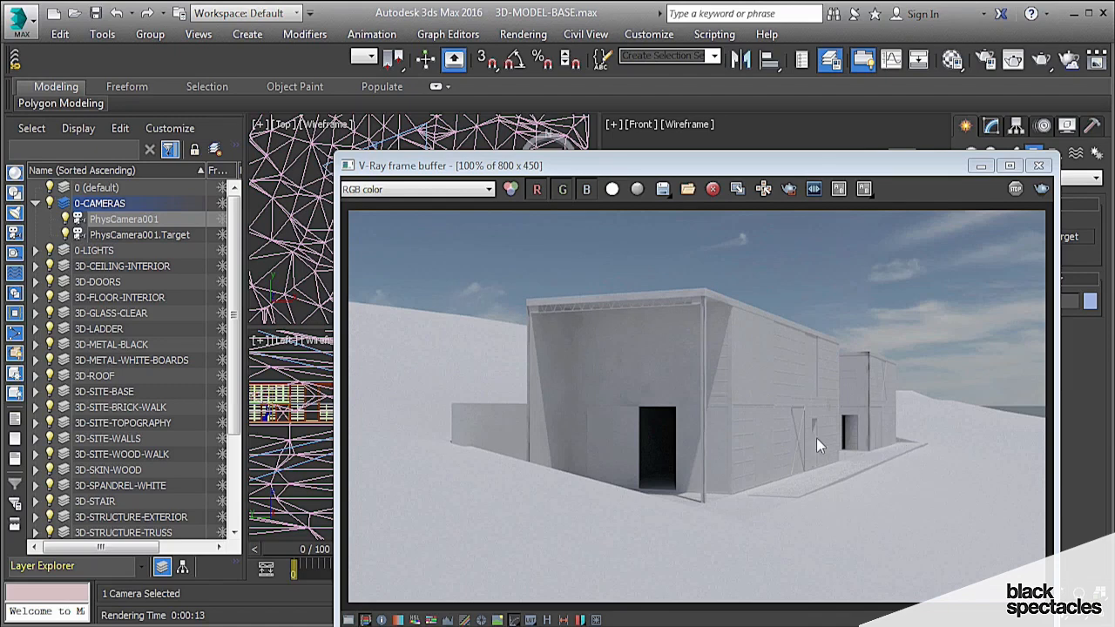
mouse_move(863, 432)
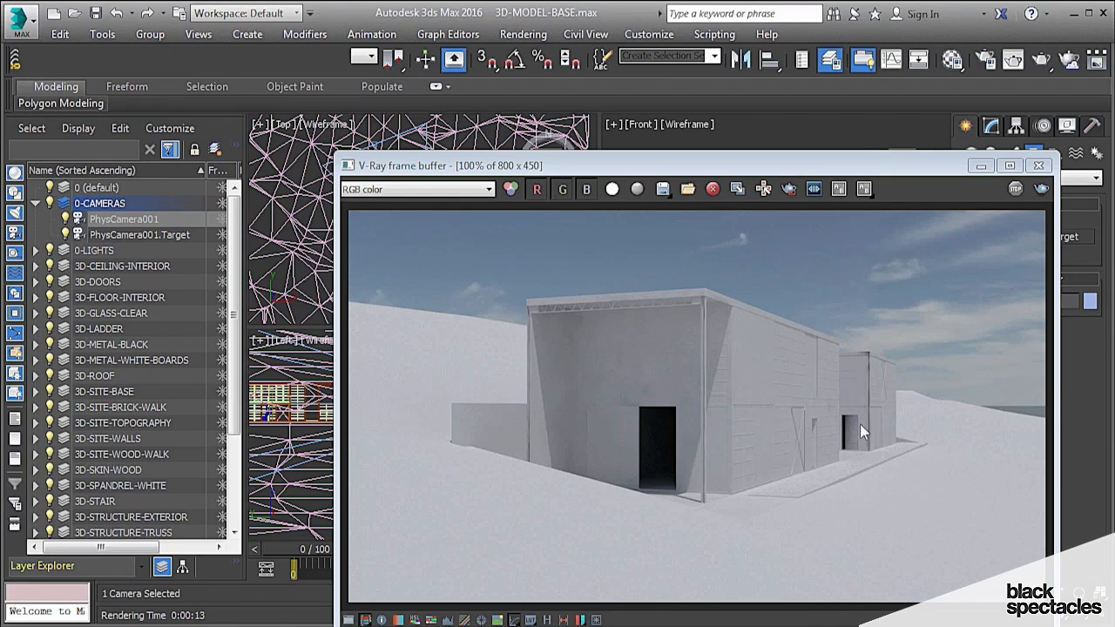
mouse_move(948, 341)
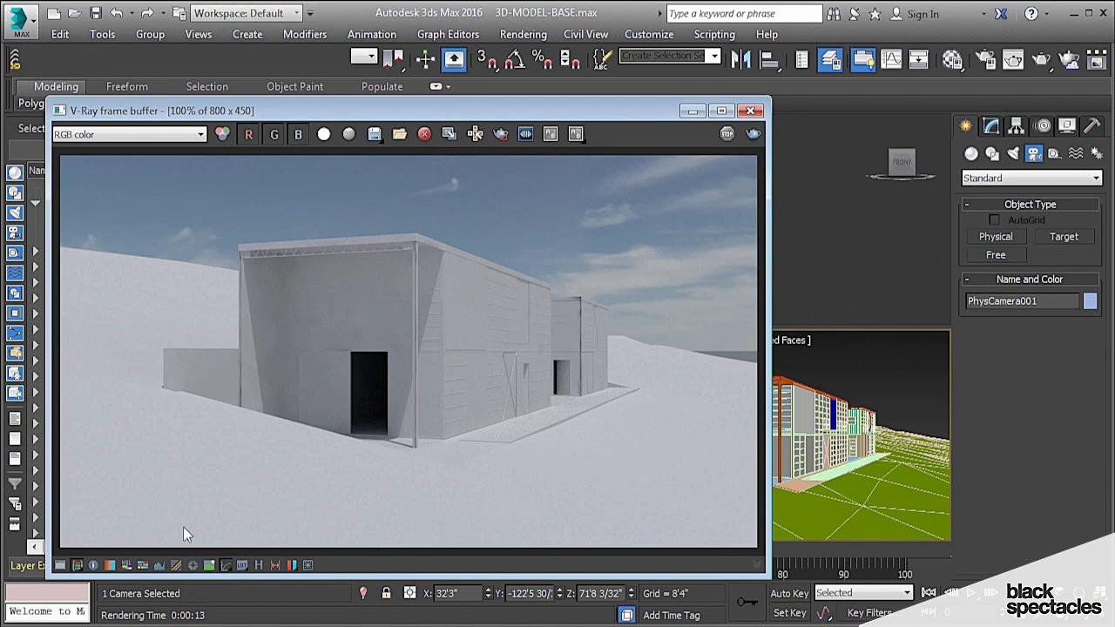
mouse_move(654, 115)
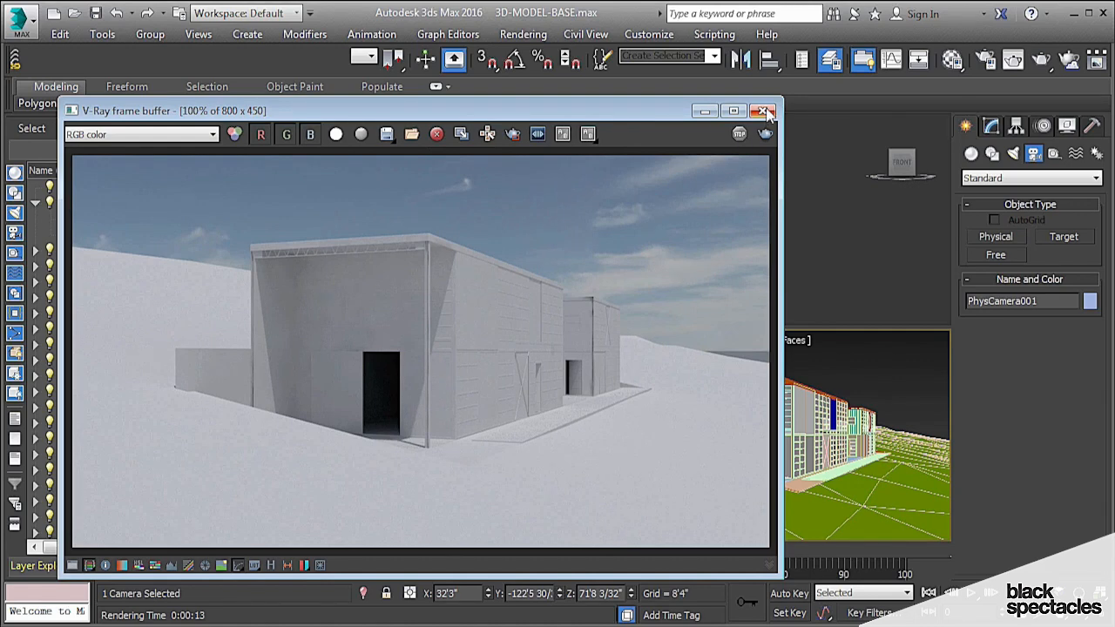
- Close the V-Ray frame buffer after reviewing the cloudy-sky render
click(765, 111)
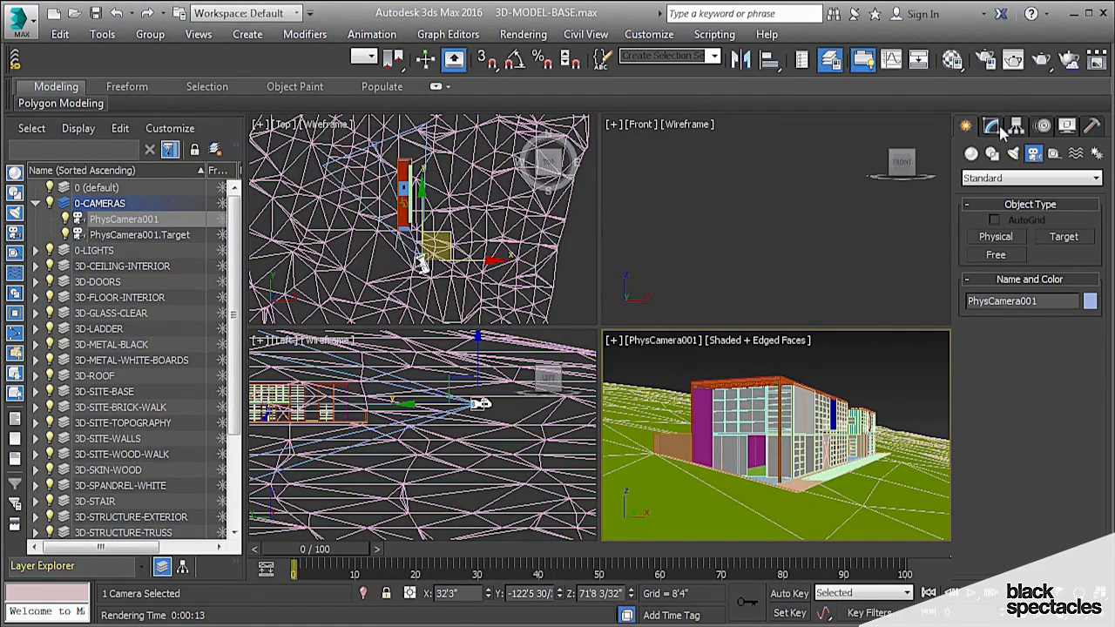
- Scroll through PhysCamera001's film, lens, shutter and exposure rollouts in the Modify panel
click(990, 125)
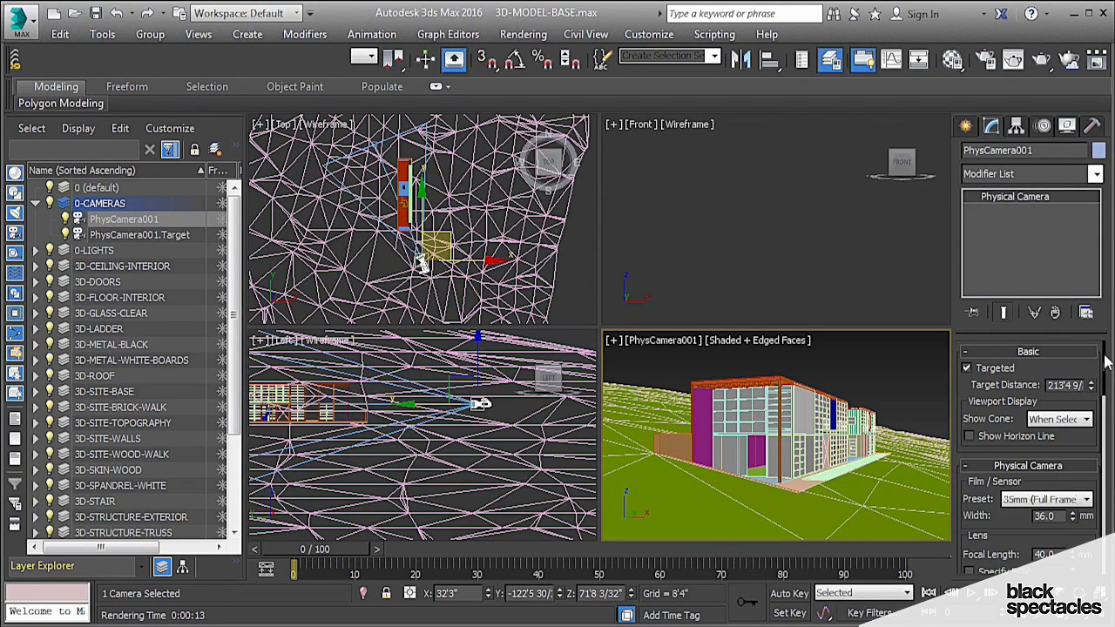
scroll(down, 3)
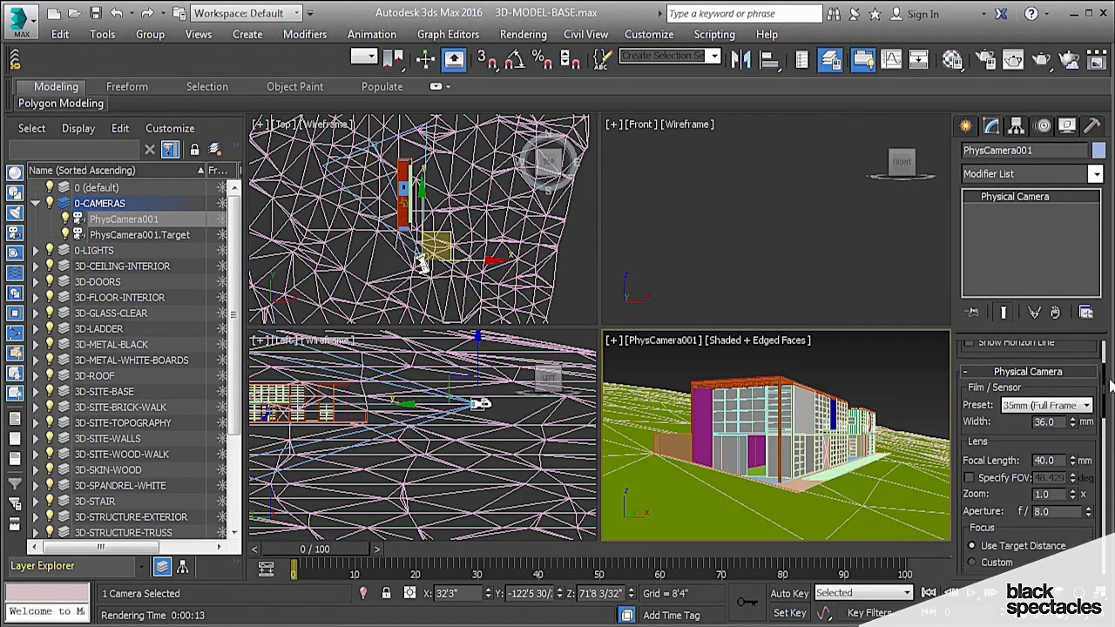
scroll(down, 3)
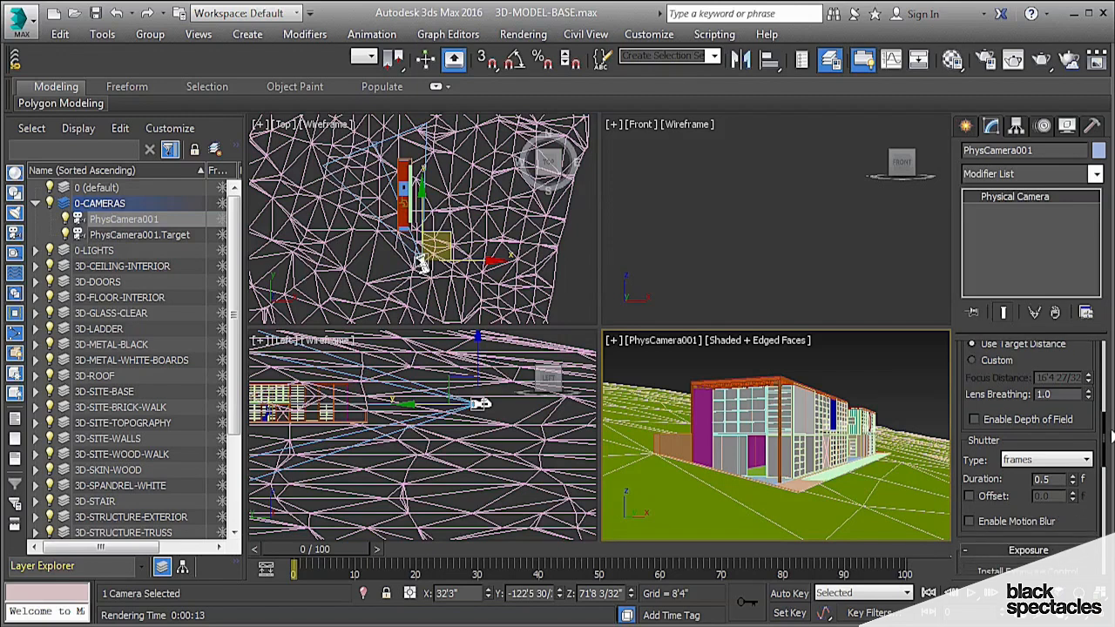
scroll(down, 3)
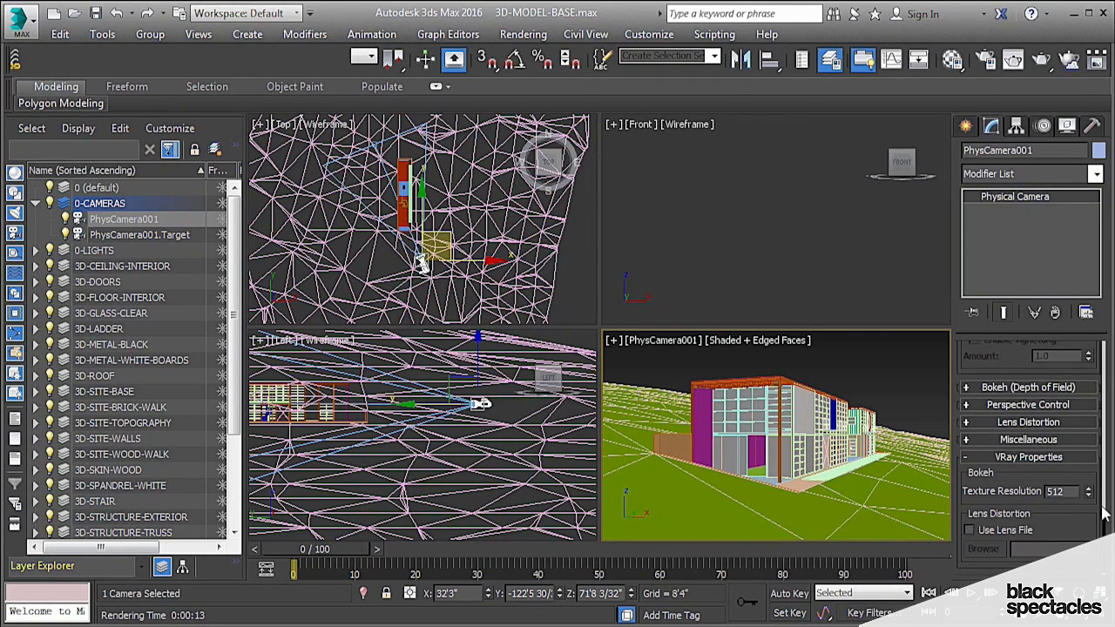
scroll(up, 3)
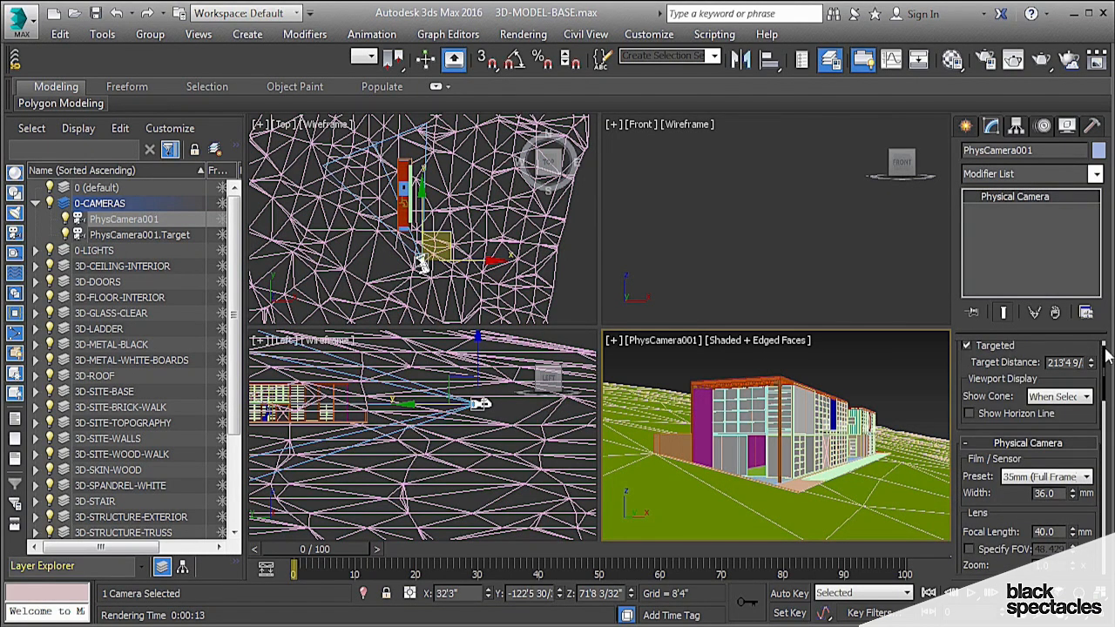
scroll(down, 3)
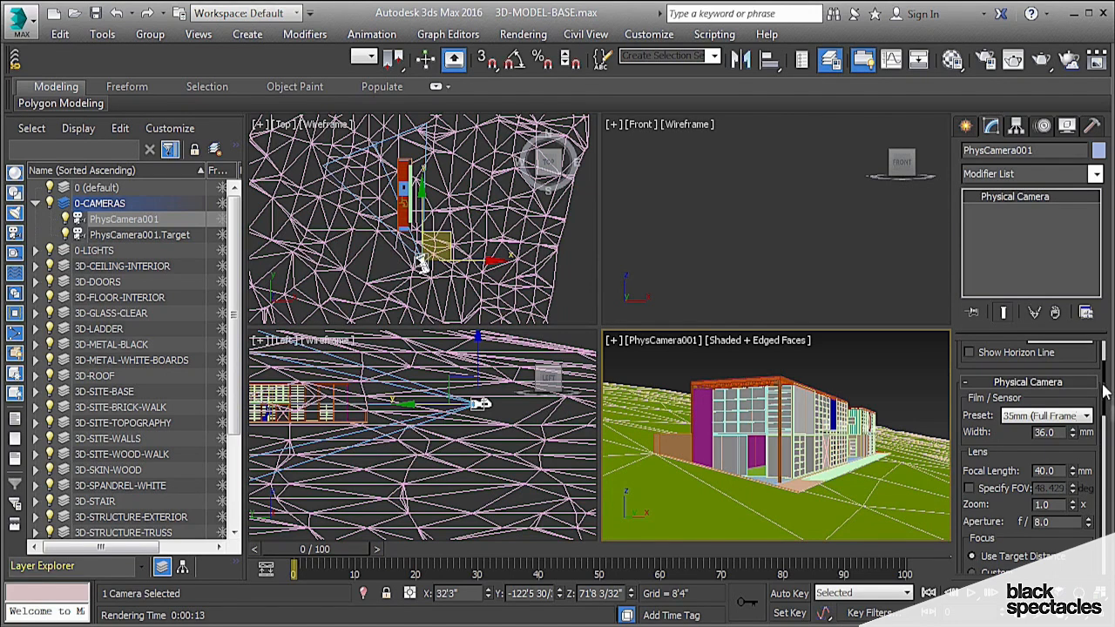
scroll(down, 3)
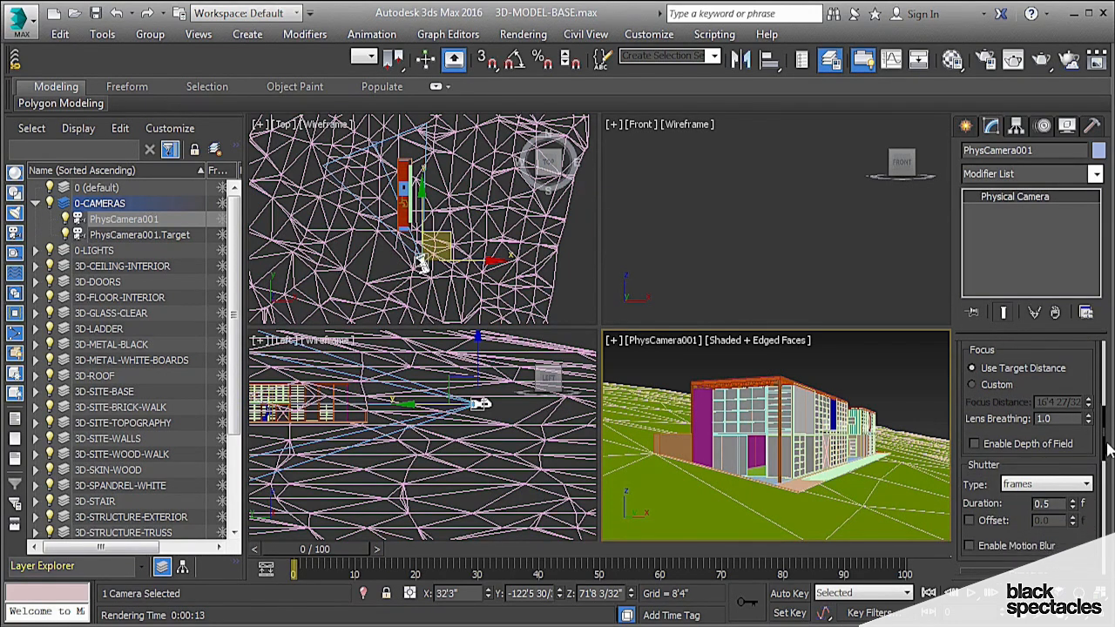
scroll(down, 3)
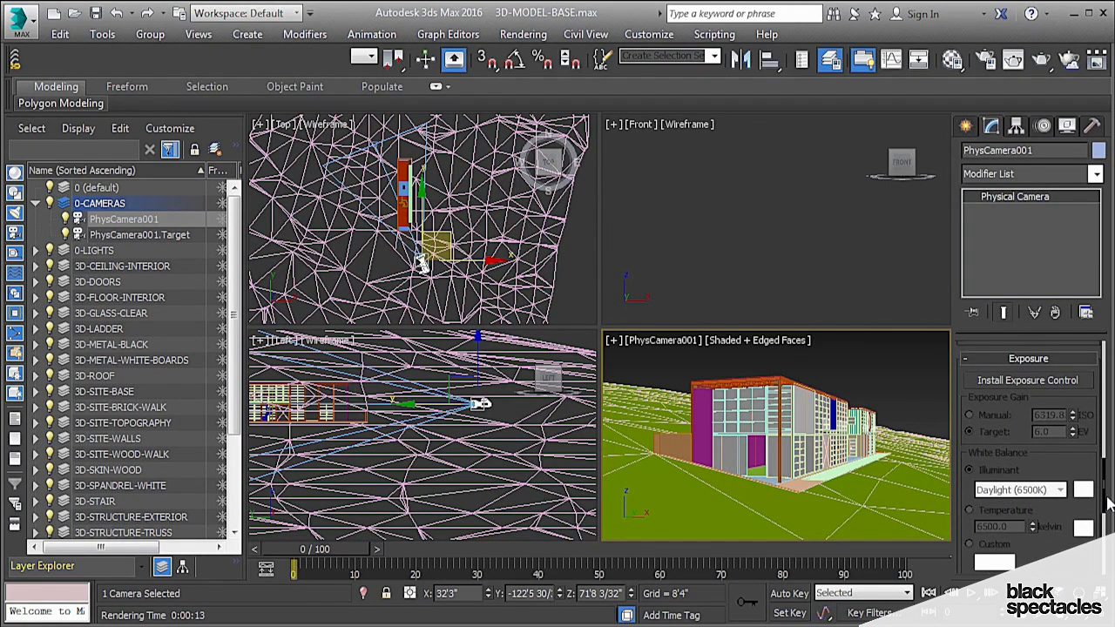
click(523, 34)
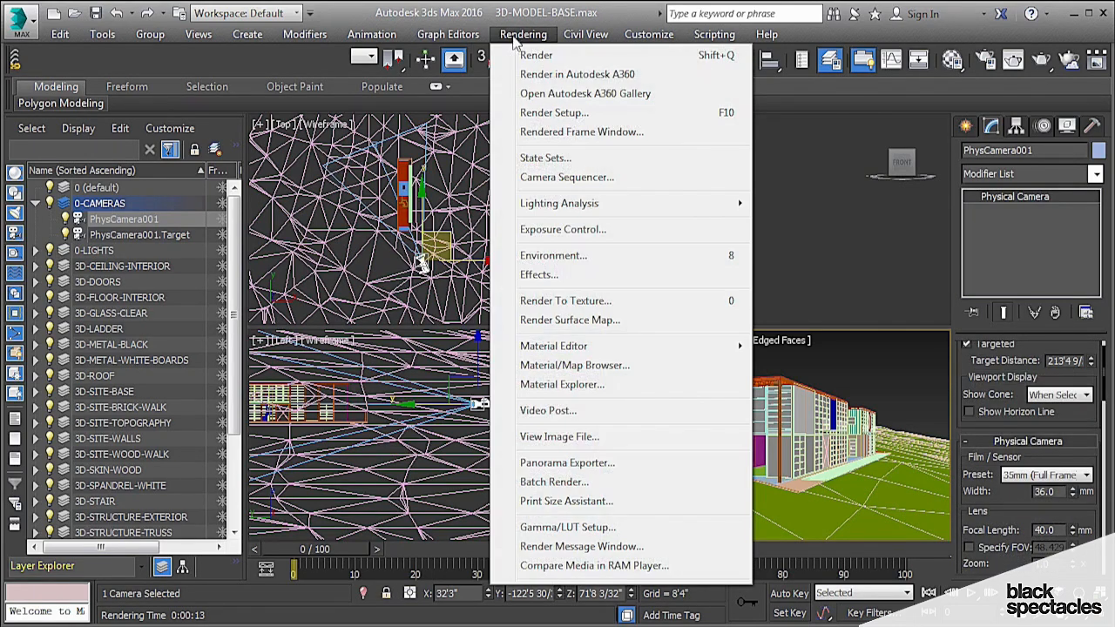
mouse_move(561, 230)
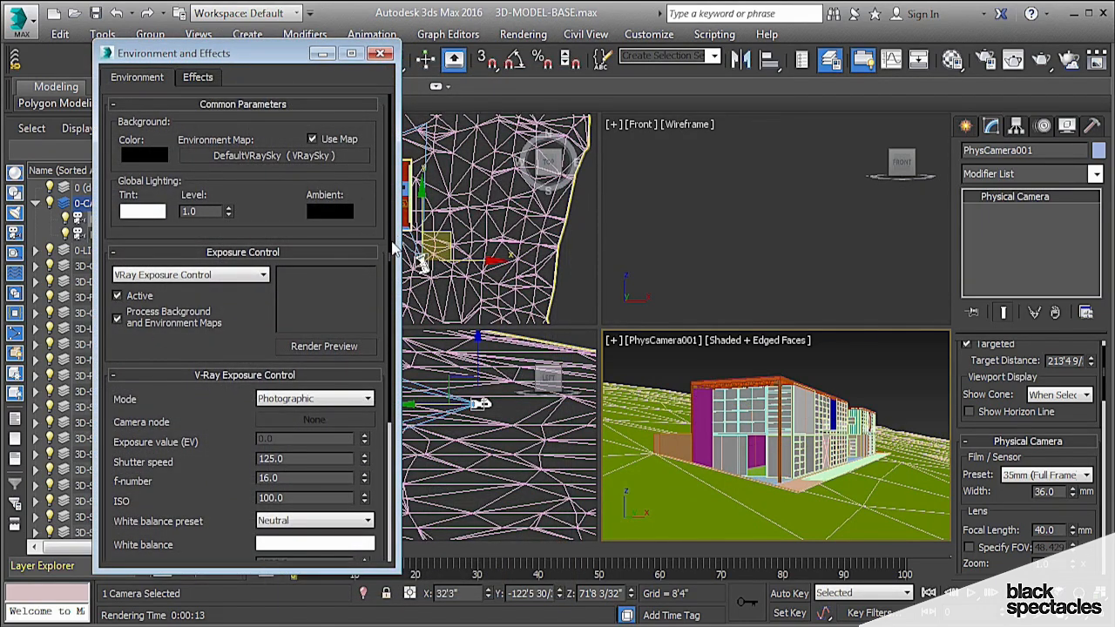
- Review the V-Ray Exposure Control rollout (Photographic, shutter 125, f/16, ISO 100) and shift the Environment window left
scroll(down, 3)
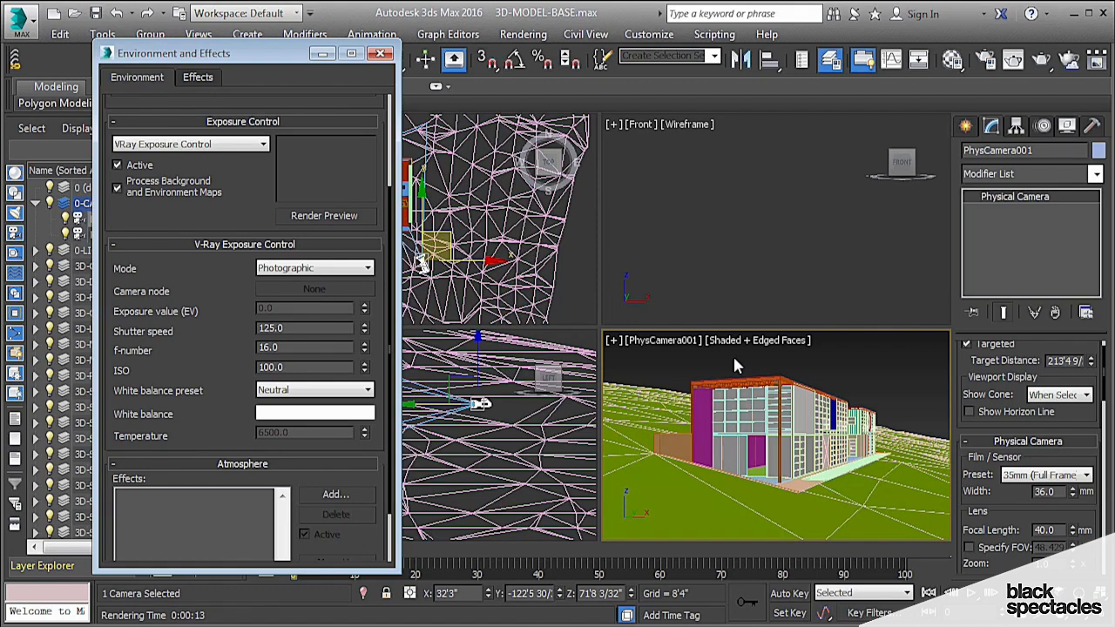
mouse_move(730, 366)
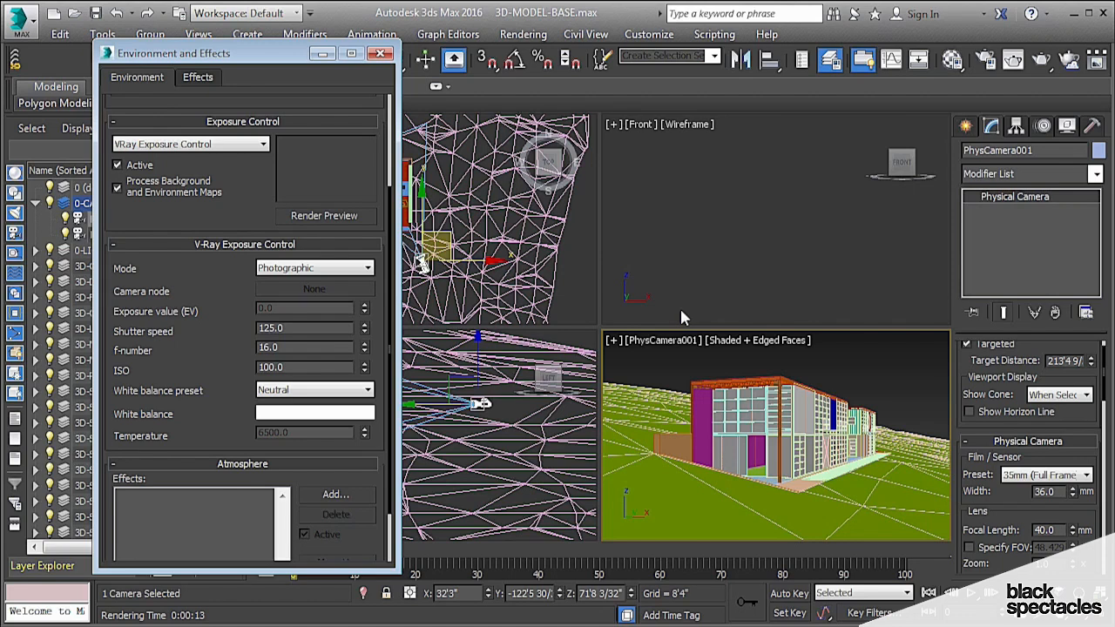
drag(174, 53, 132, 57)
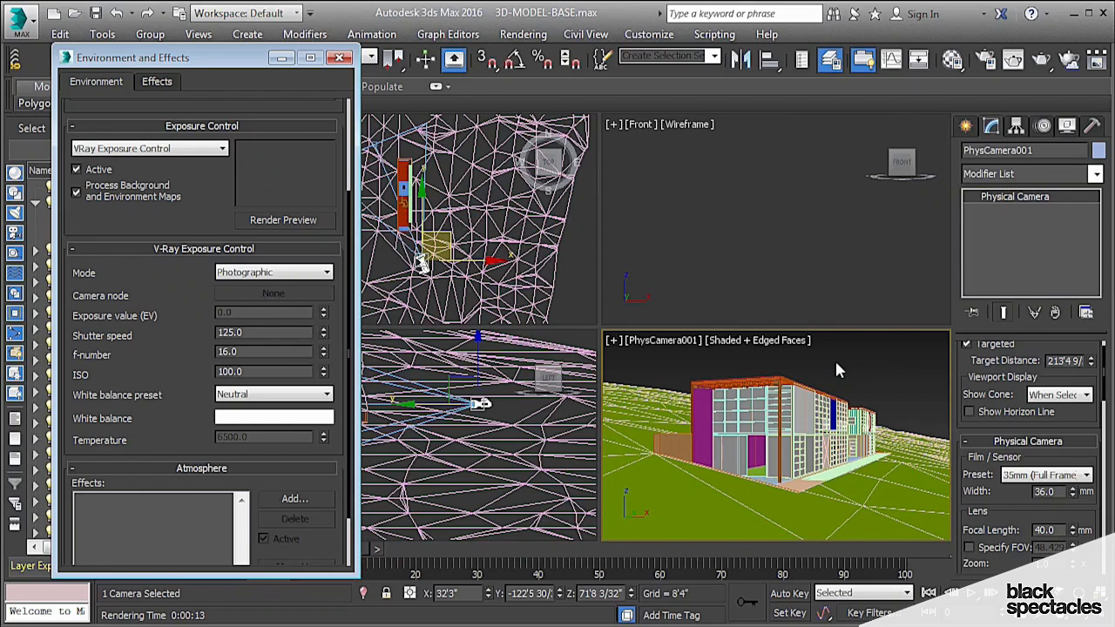
mouse_move(829, 384)
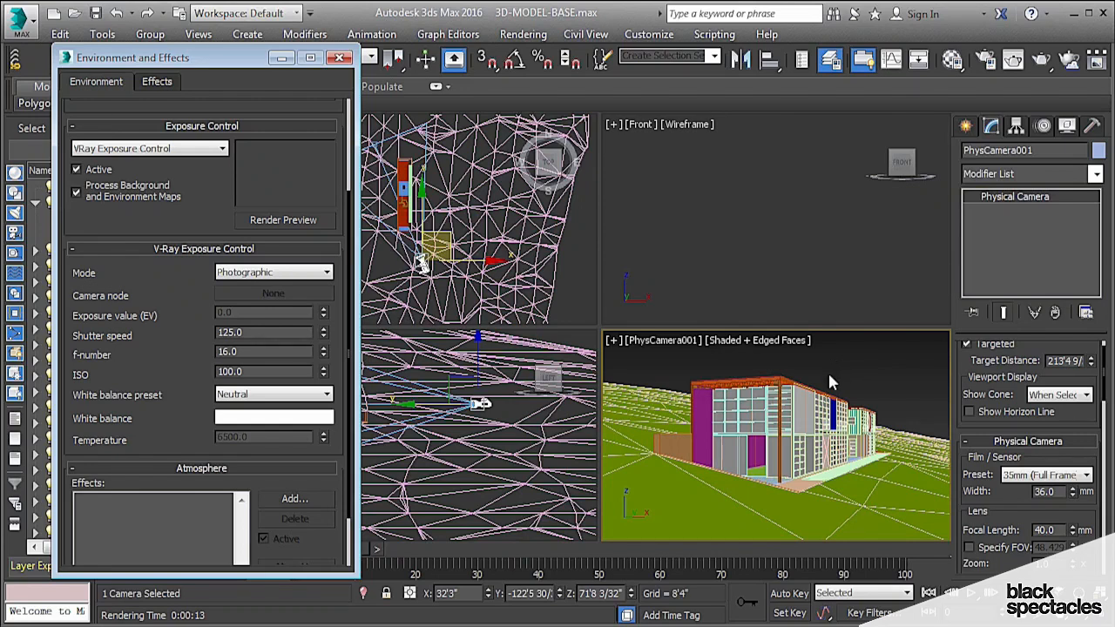
mouse_move(803, 375)
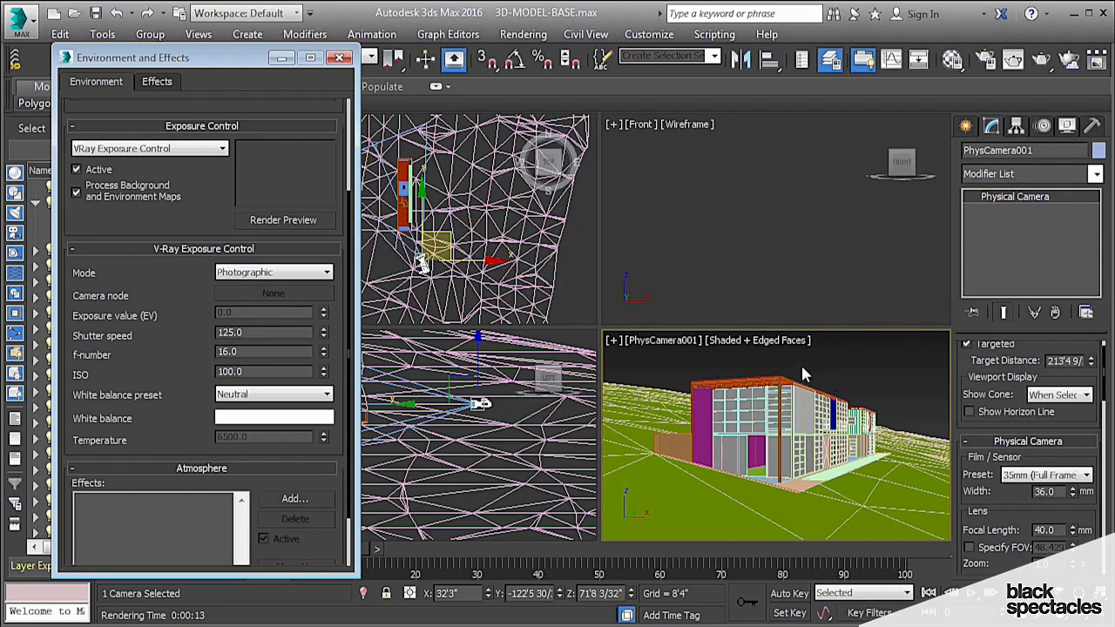
mouse_move(852, 374)
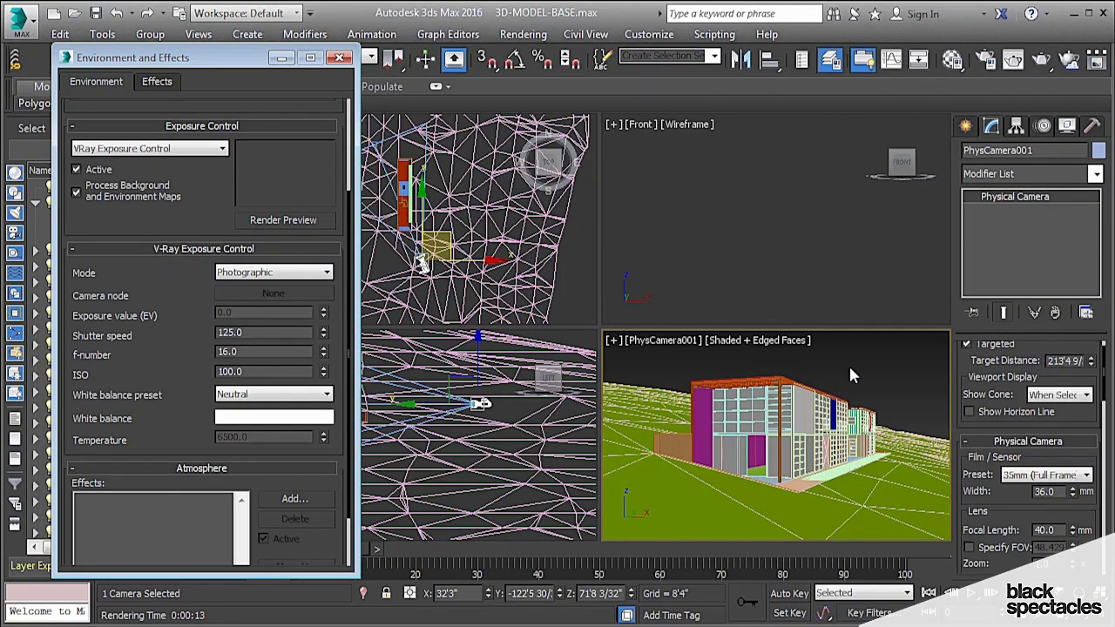